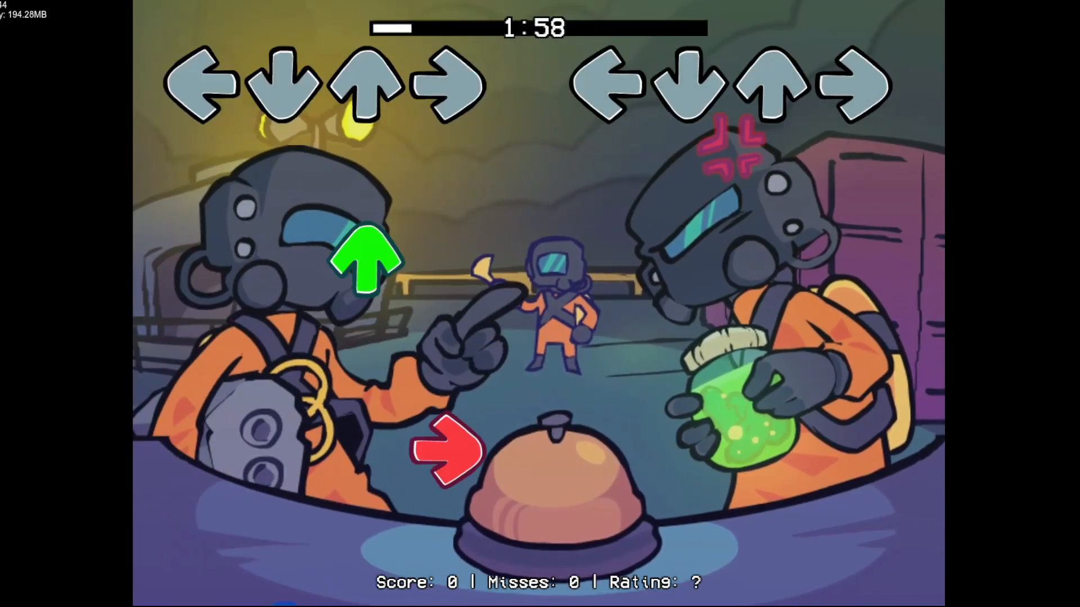
Step: Hit each arrow note on the beat through the first stretch, holding zero misses and a Sick combo
key(down)
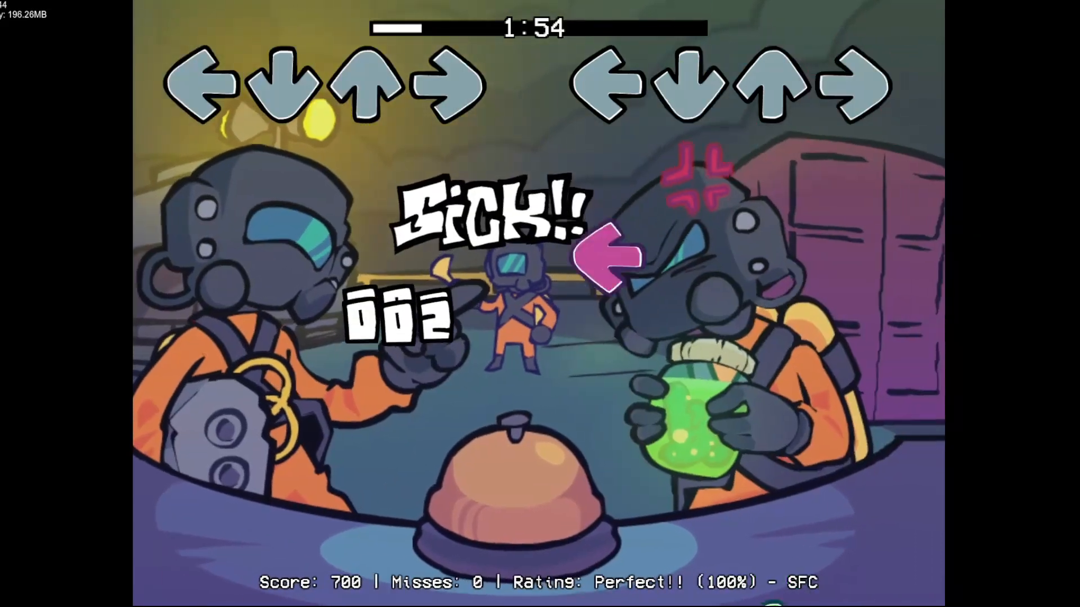
key(up)
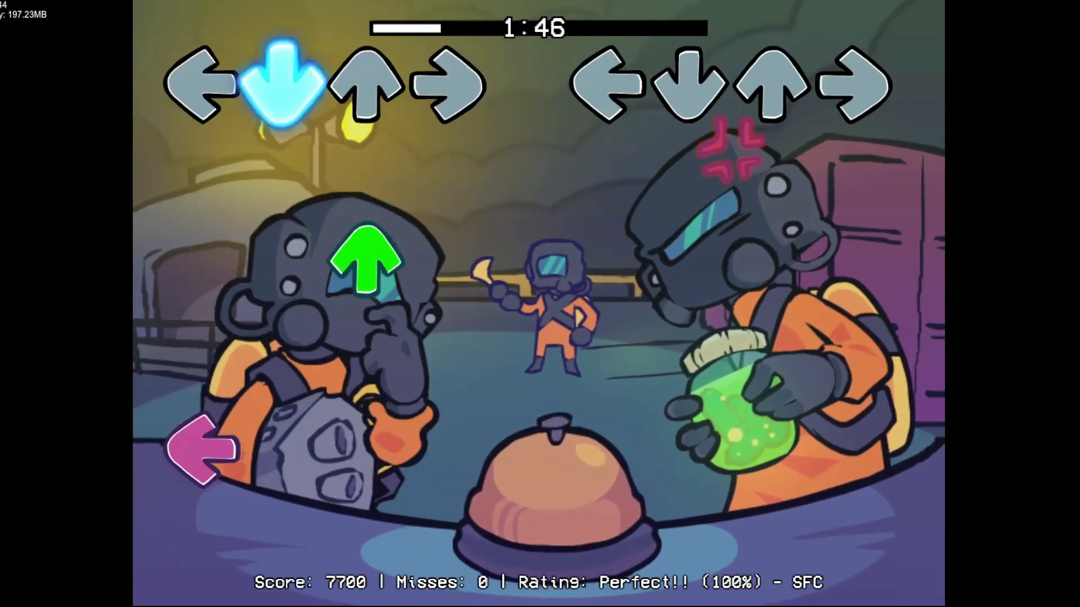
key(up)
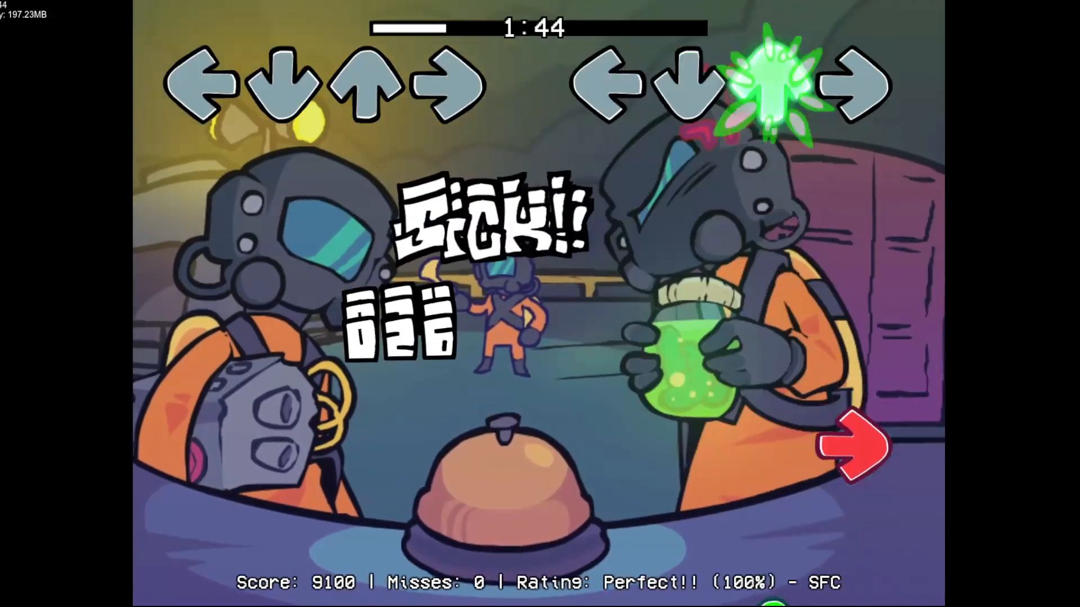
key(up)
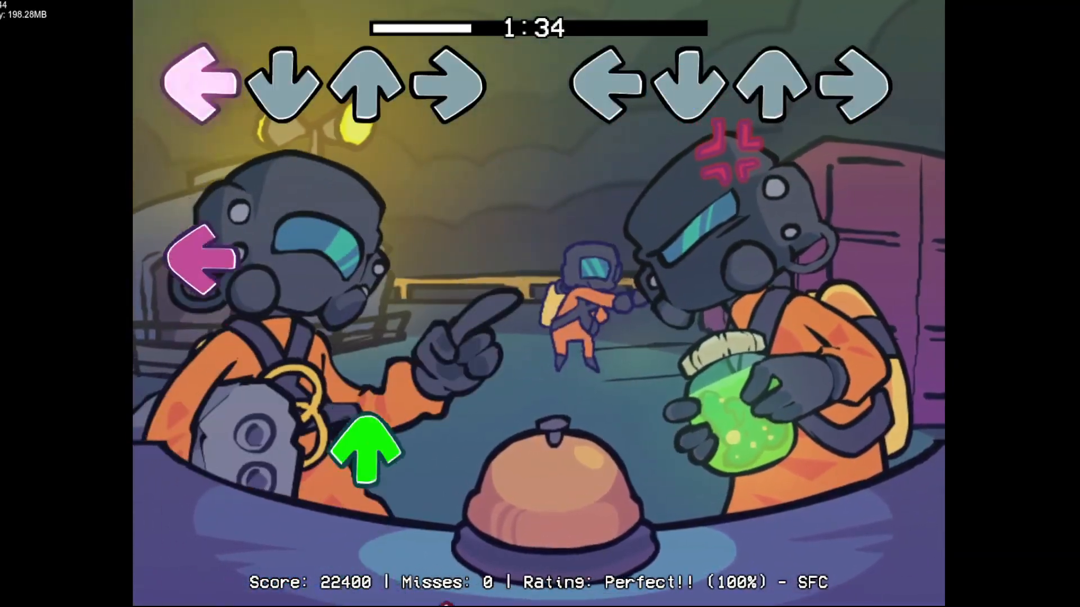
key(Down)
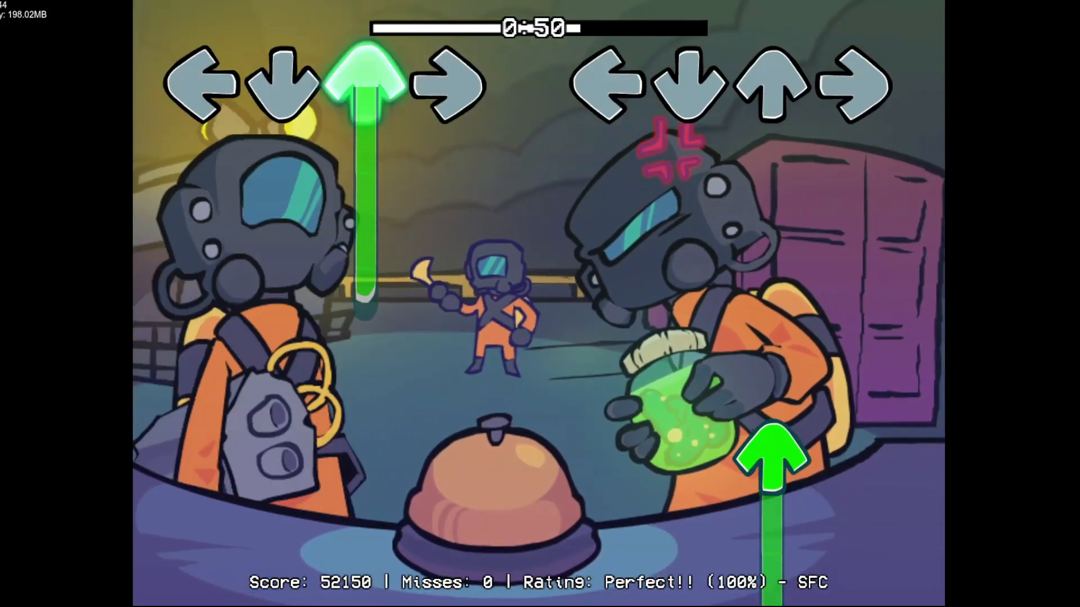
Step: Hold the long left note and hit the remaining notes to finish the song flawless at 100%
key(left)
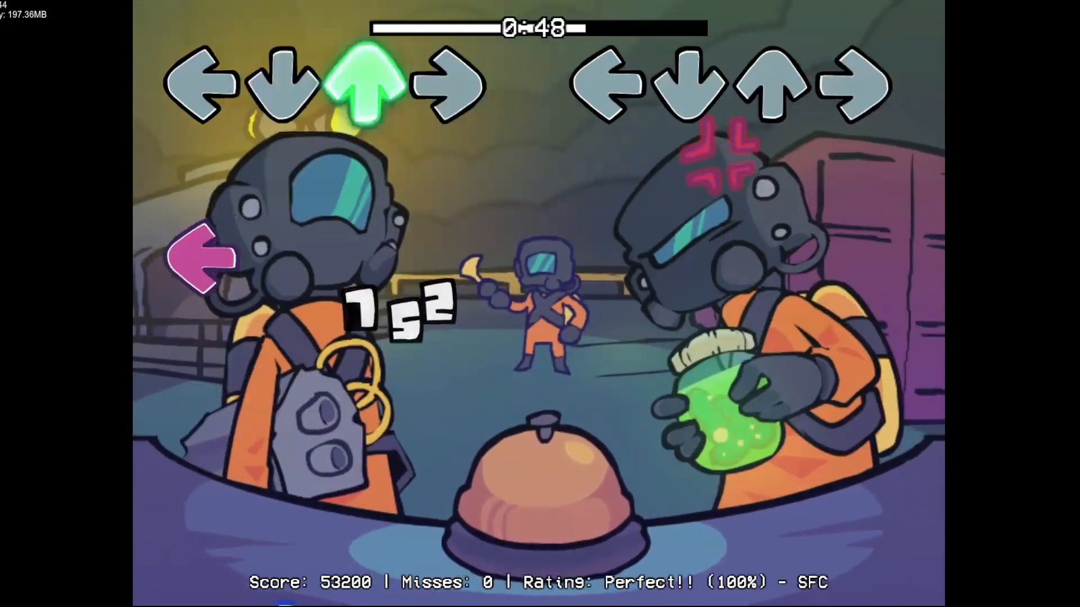
key(up)
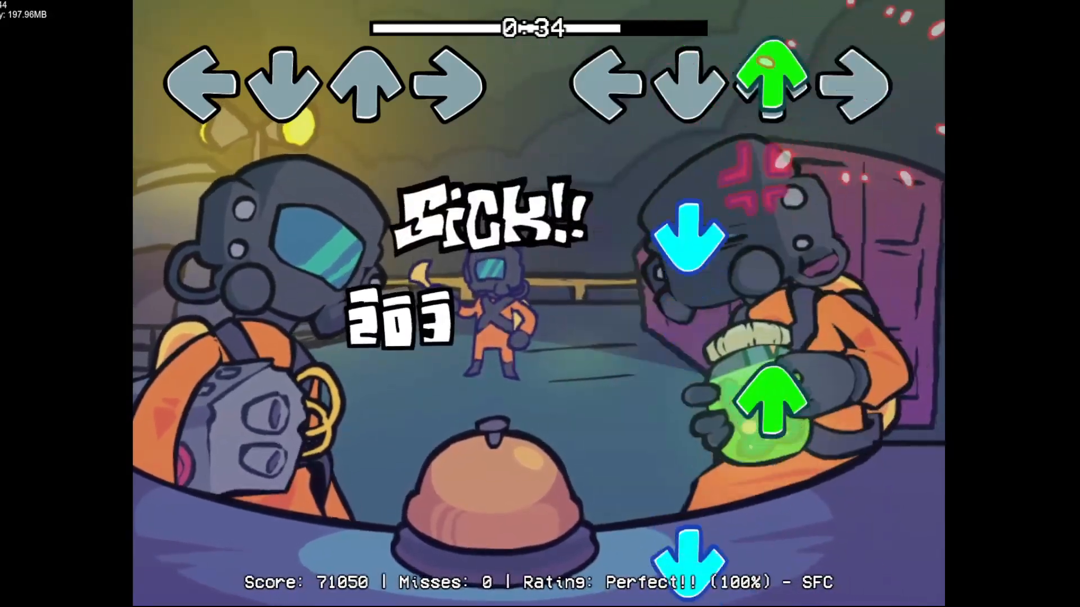
key(up)
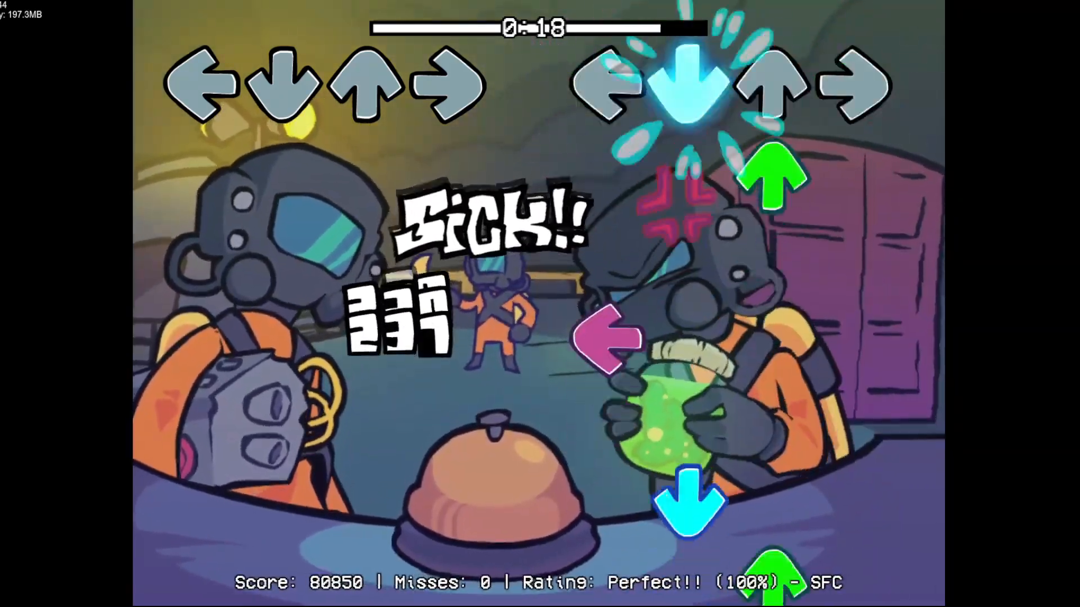
key(down)
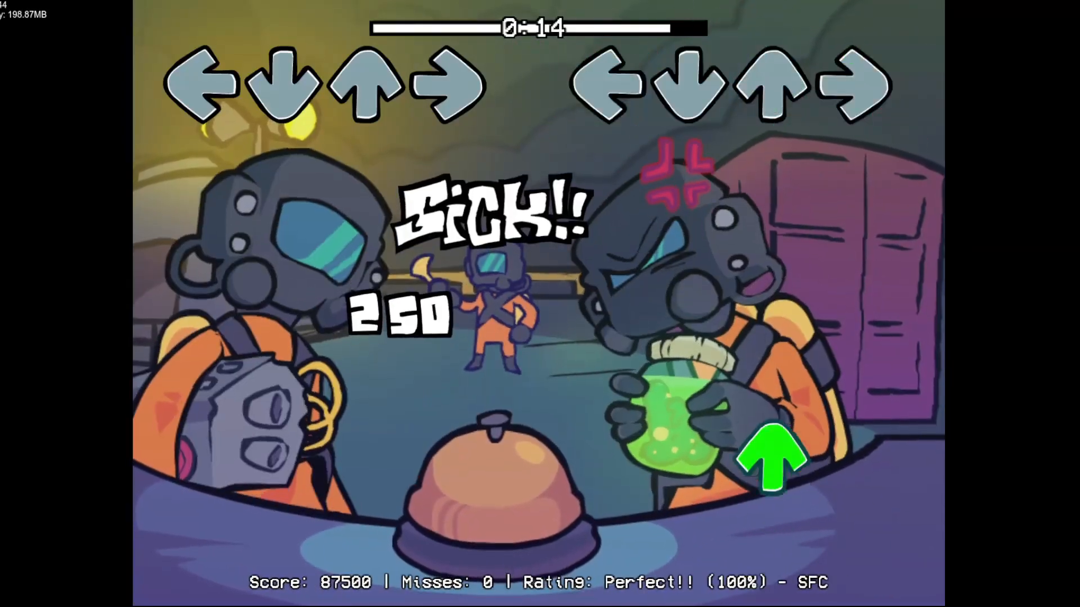
key(left)
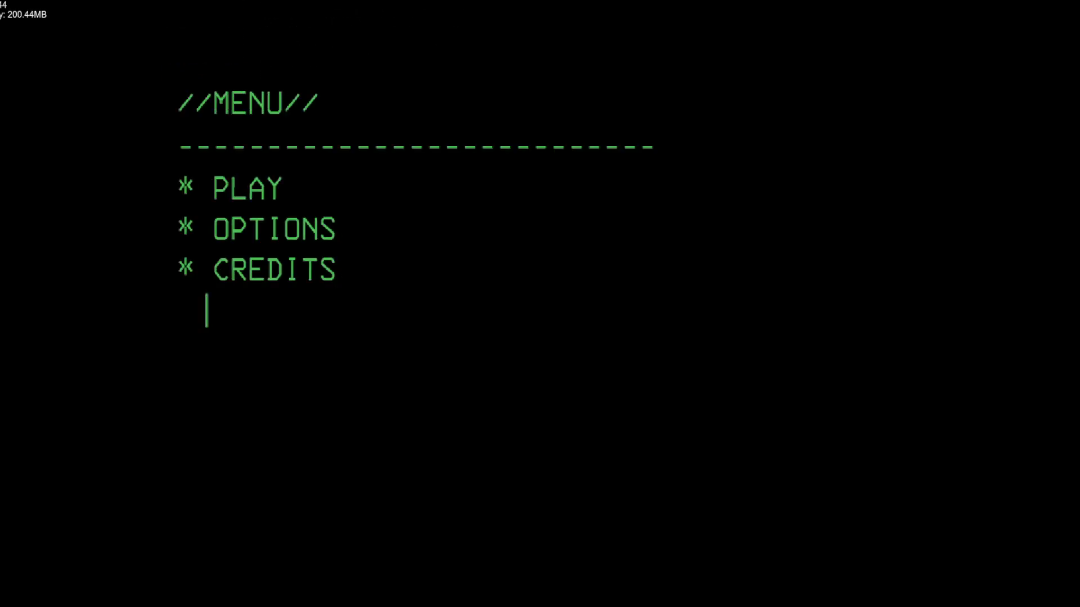
Step: Enter 'CREDIT' at the //MENU// terminal prompt toward the CREDITS option
text(c)
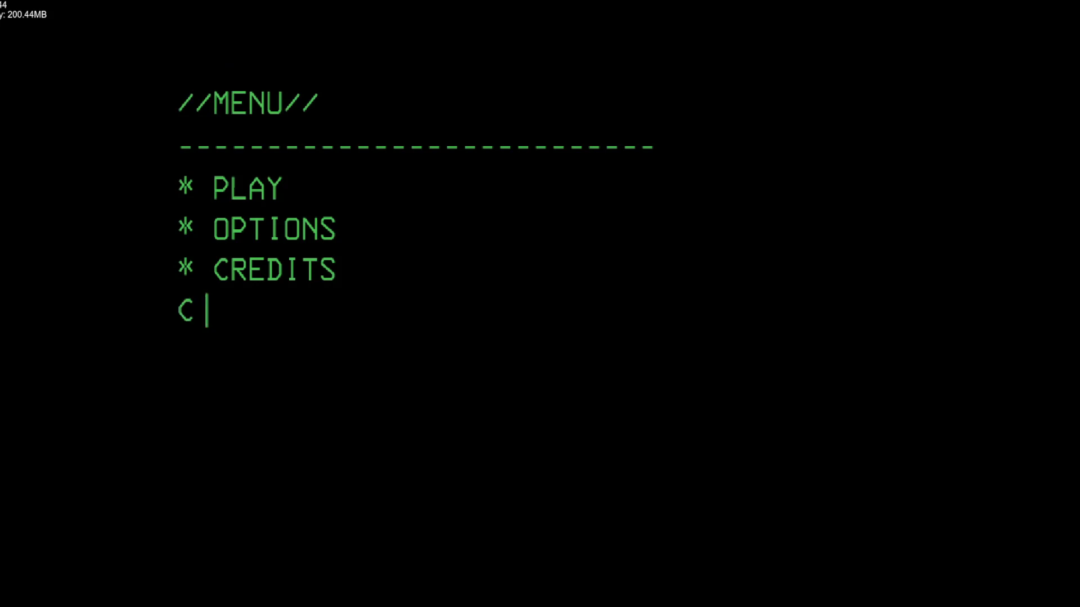
text(REDIT)
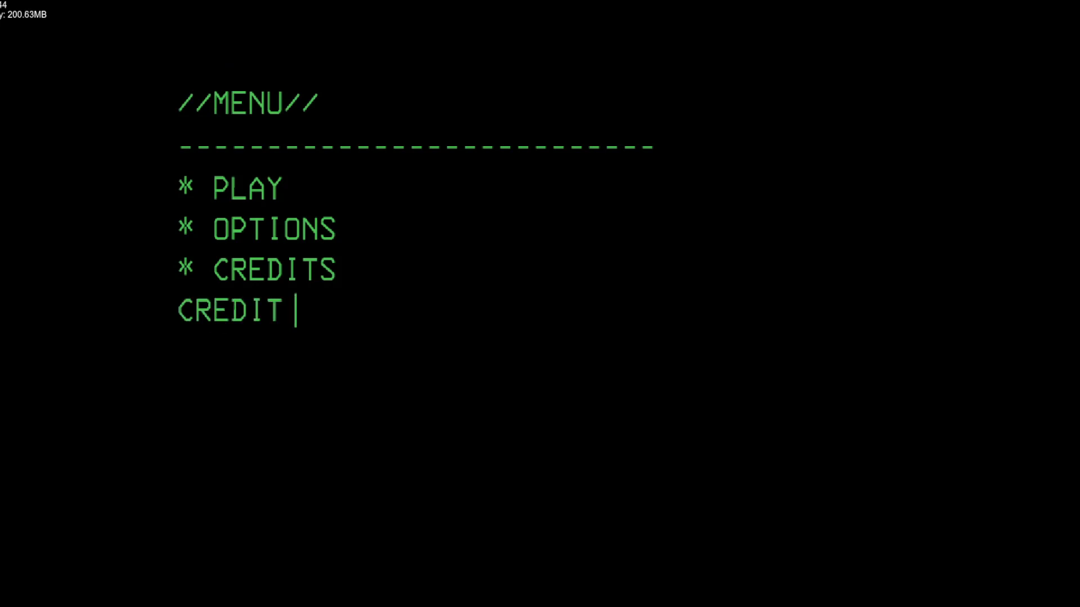